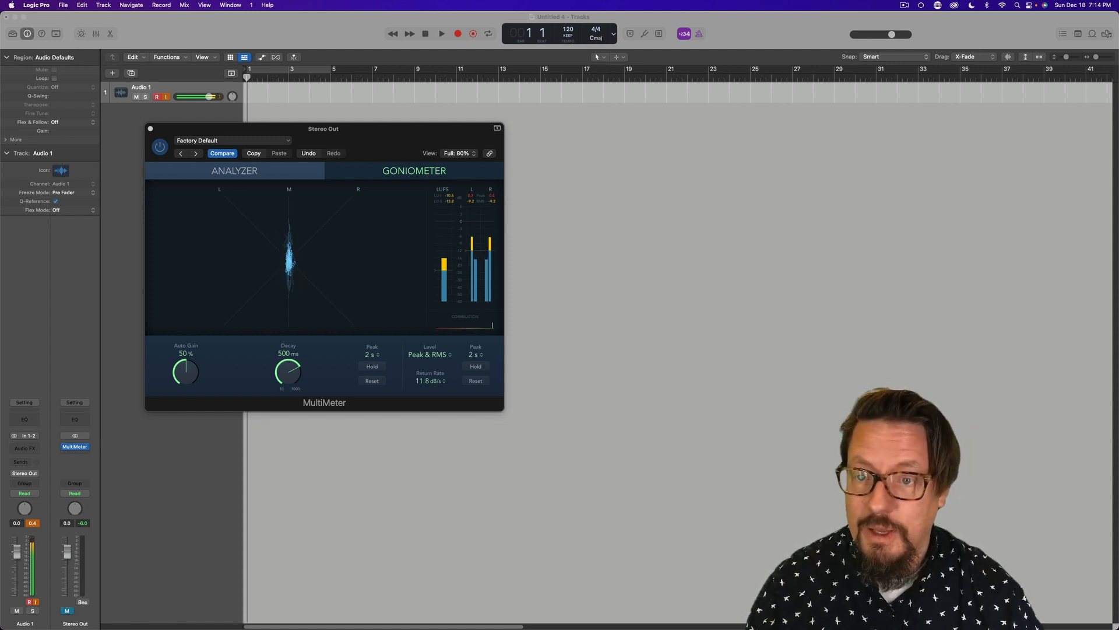
mouse_move(369, 134)
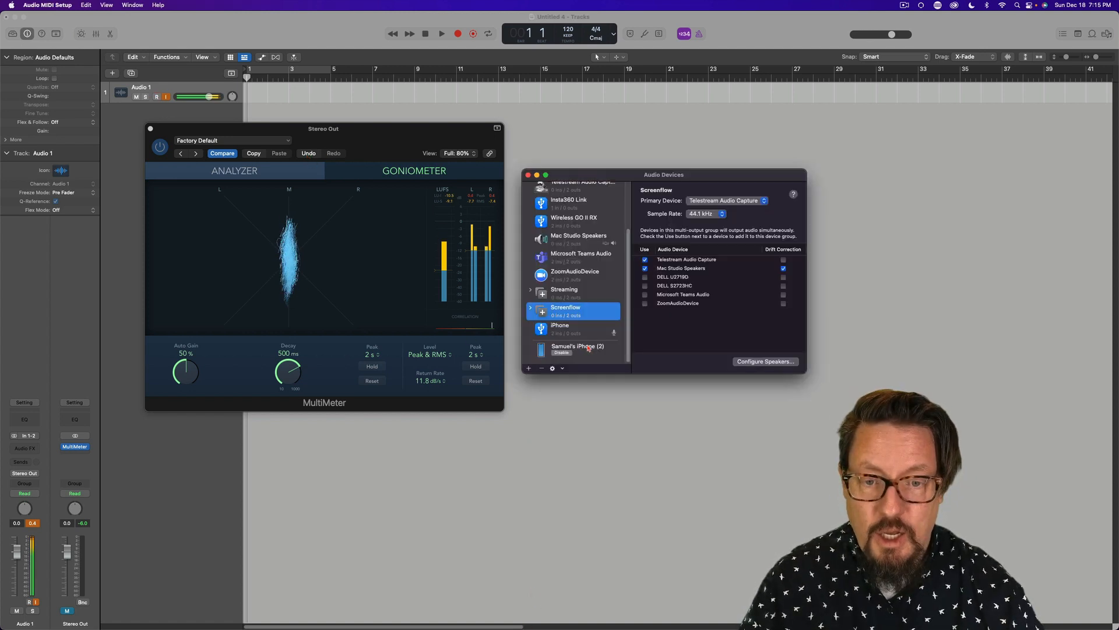
Enable the iPhone as a 2-channel, 24-bit, 44.1 kHz audio input device, then return to Logic Pro.
left_click(575, 348)
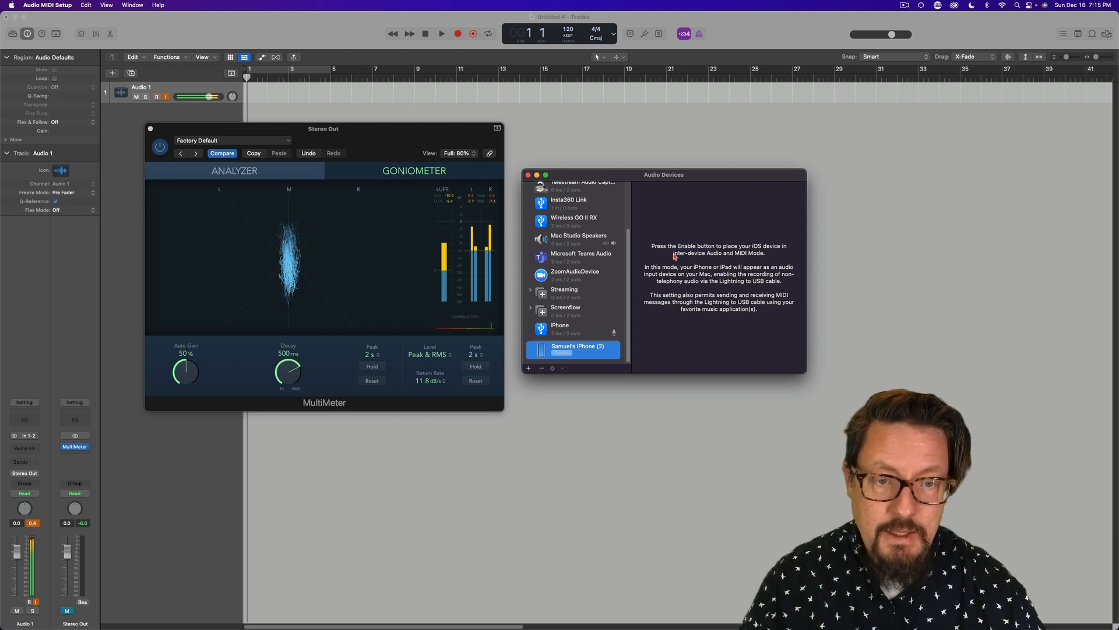
mouse_move(588, 360)
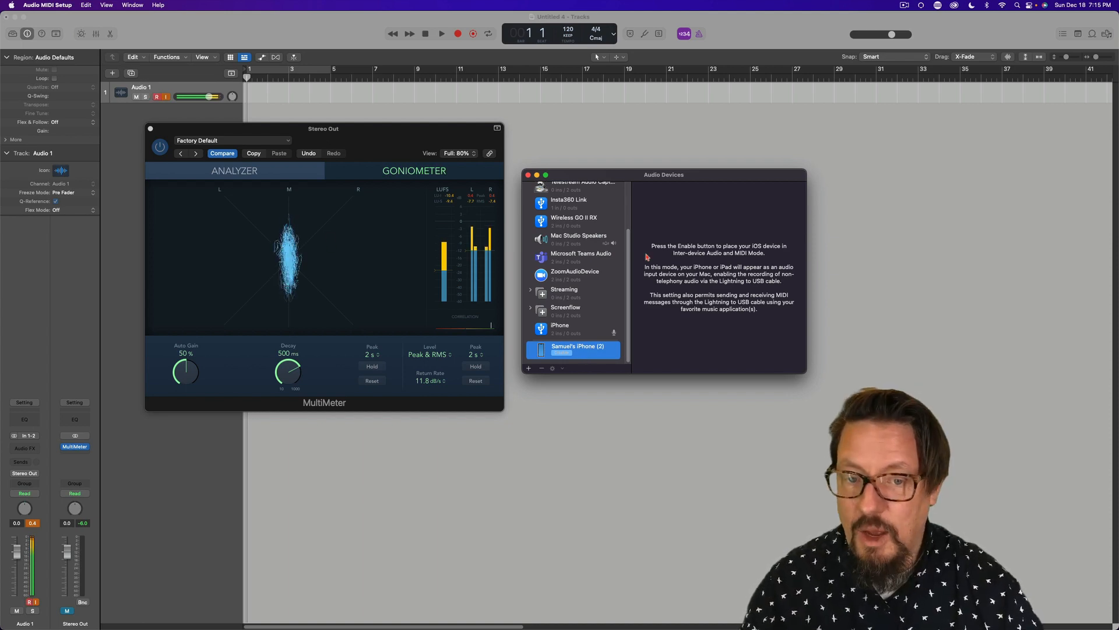
left_click(560, 326)
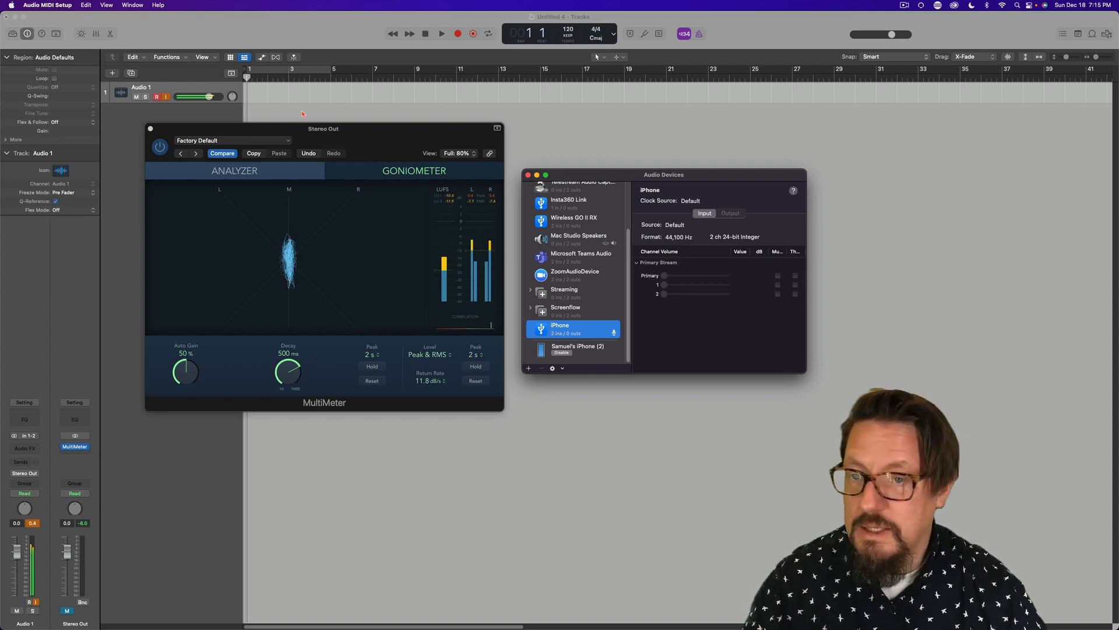
left_click(36, 5)
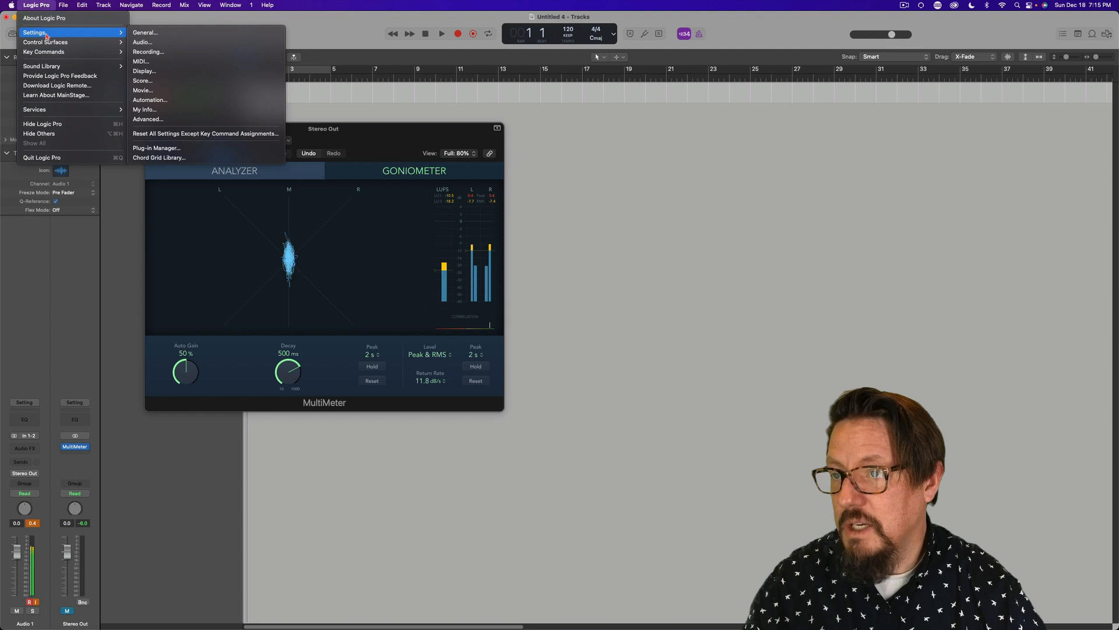
Choose the iPhone as Logic Pro's audio Input Device in Settings > Audio.
left_click(143, 42)
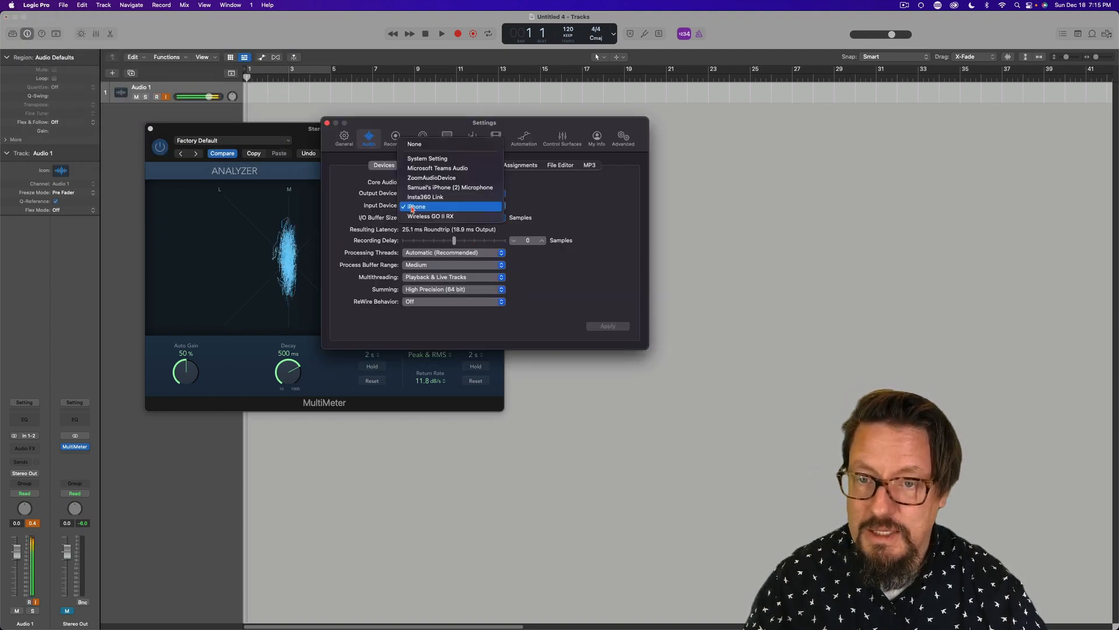
left_click(415, 206)
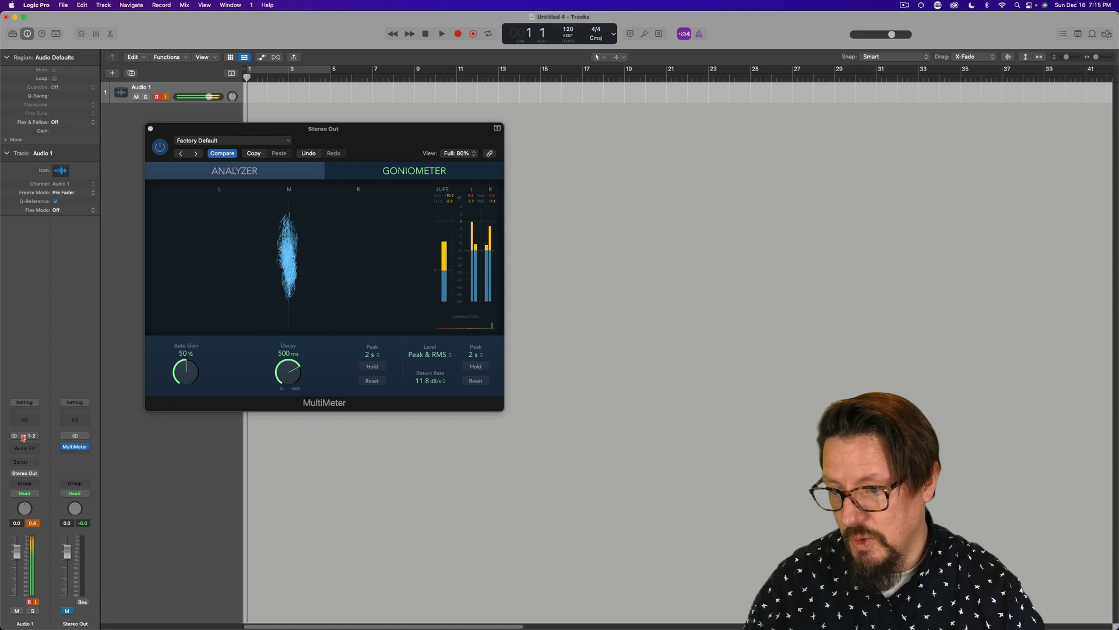
left_click(27, 436)
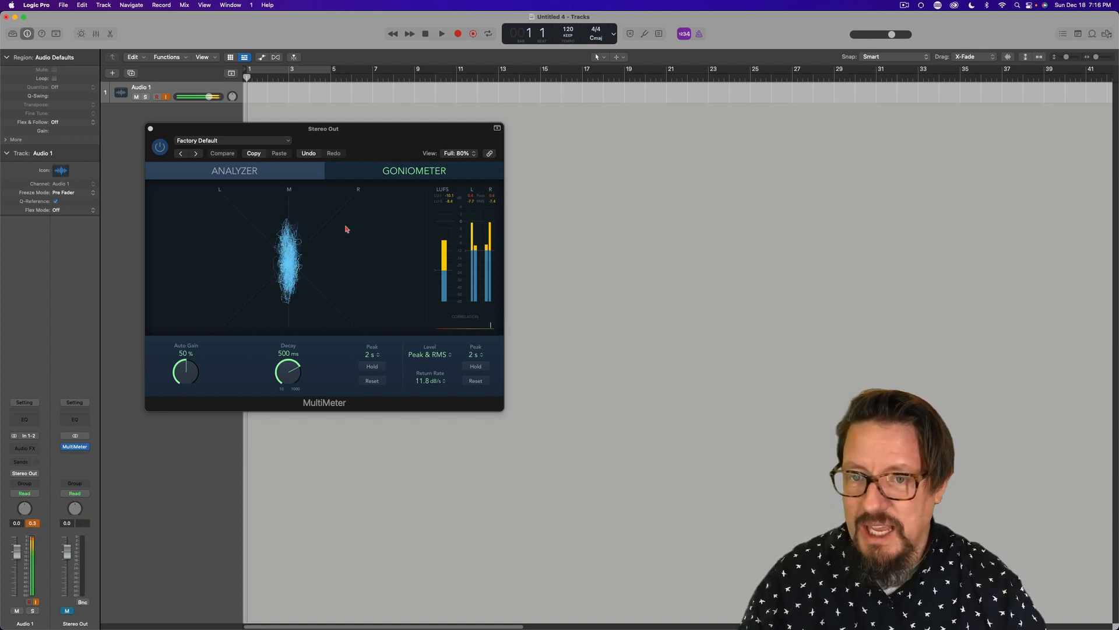
mouse_move(275, 230)
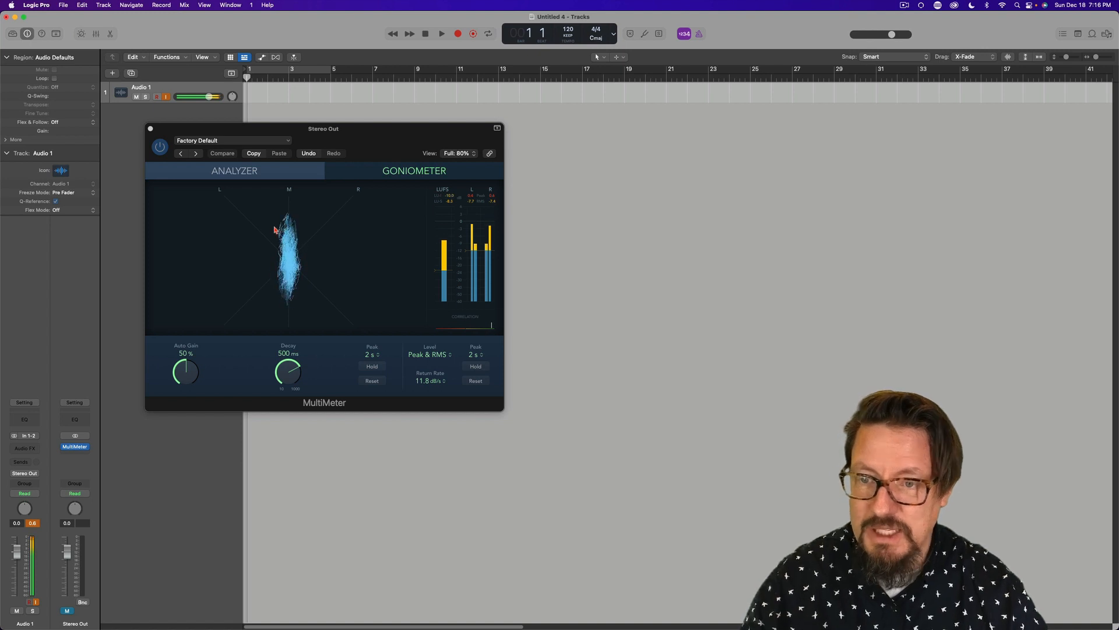
mouse_move(317, 215)
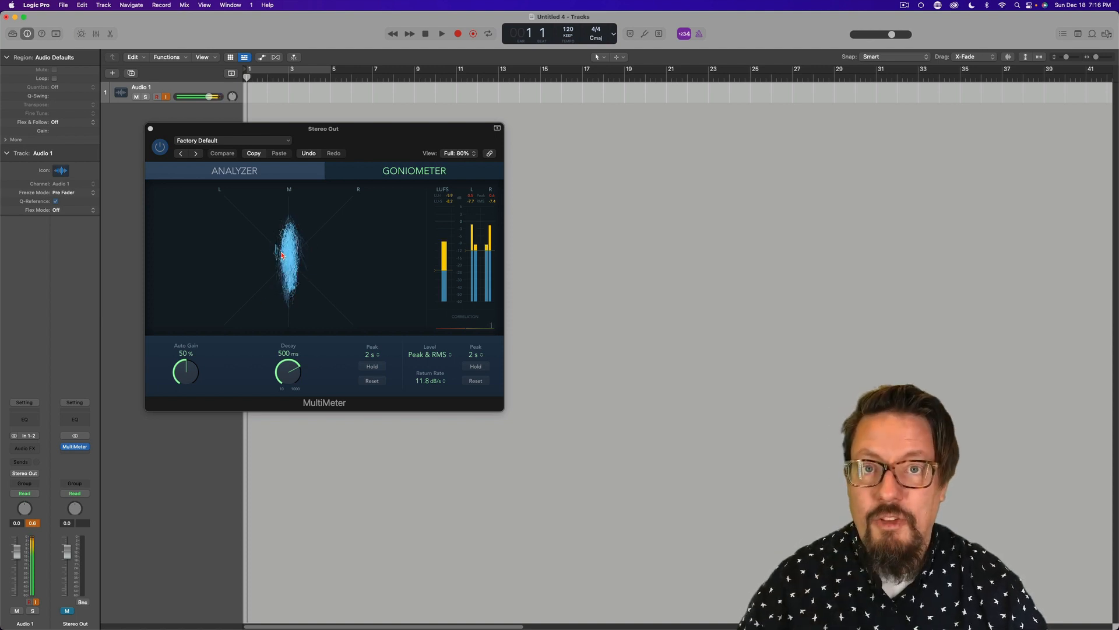
mouse_move(253, 322)
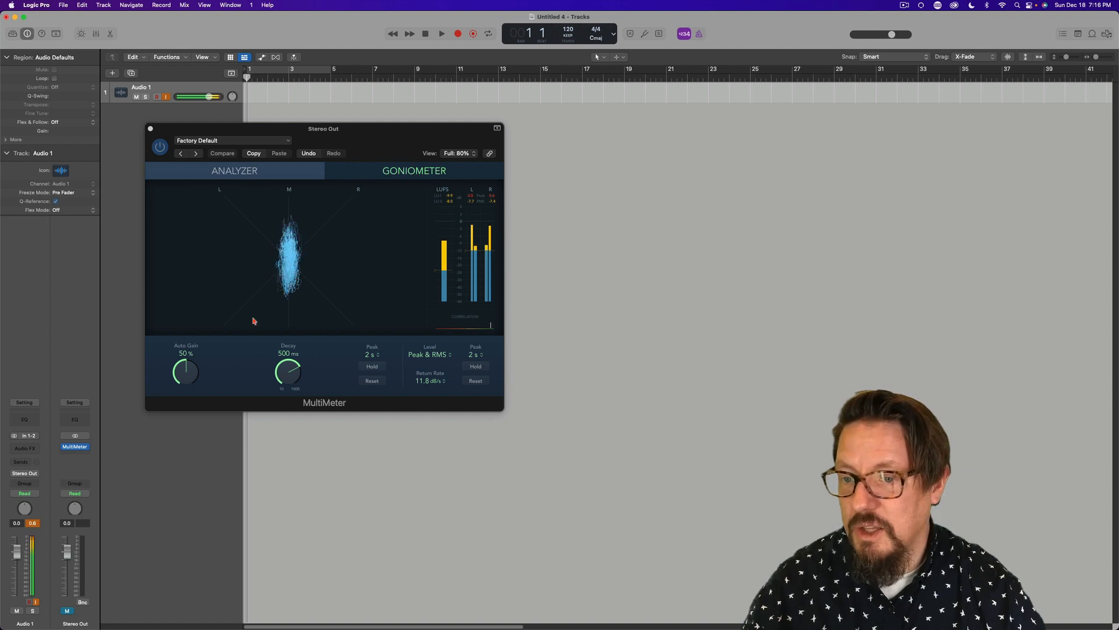
mouse_move(304, 245)
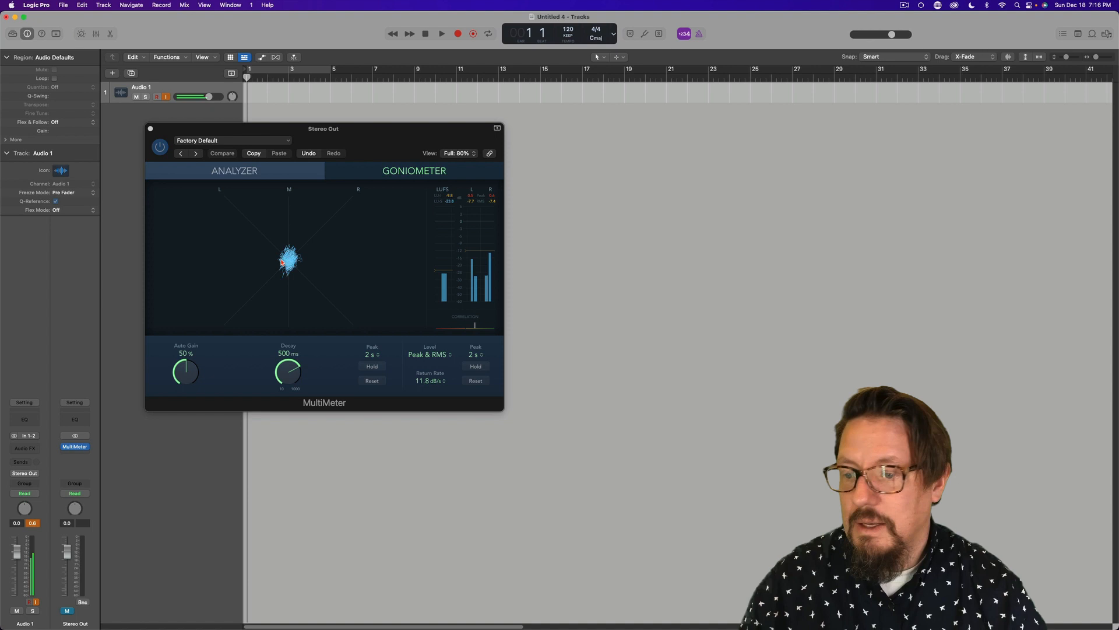
mouse_move(292, 312)
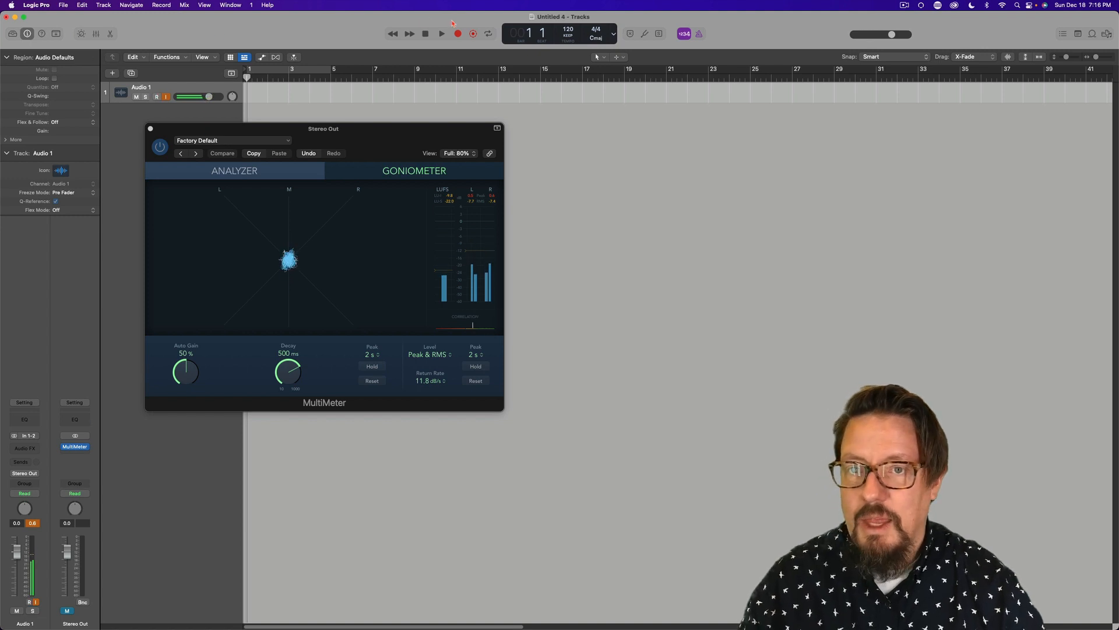
left_click(440, 33)
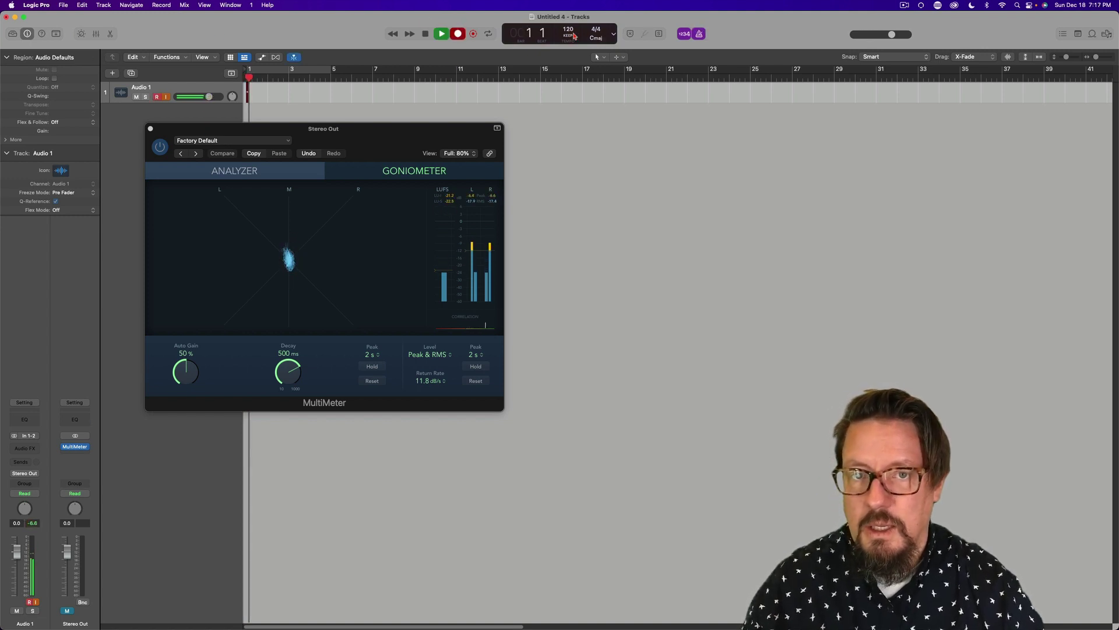
Record the iPhone input onto Audio 1 for roughly the first seven bars, then stop.
left_click(440, 33)
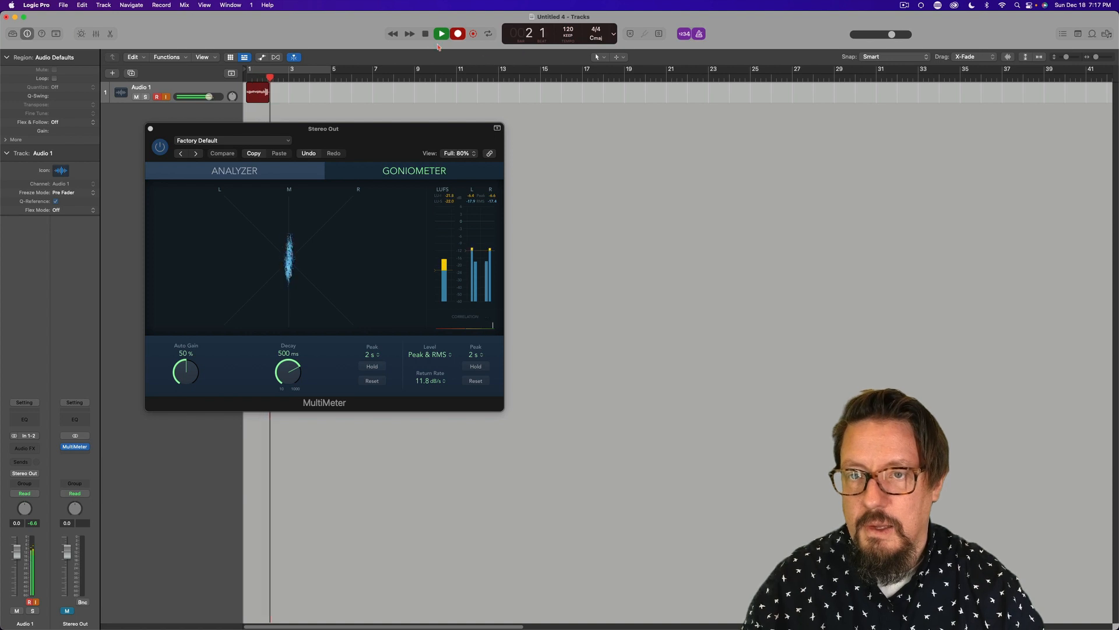
left_click(441, 33)
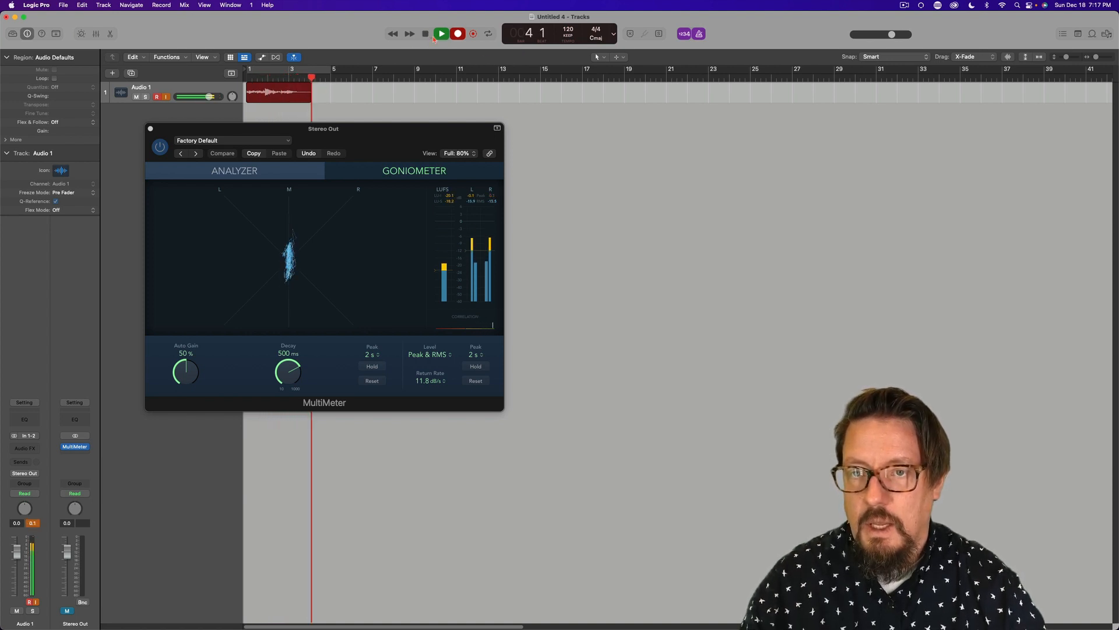
left_click(440, 34)
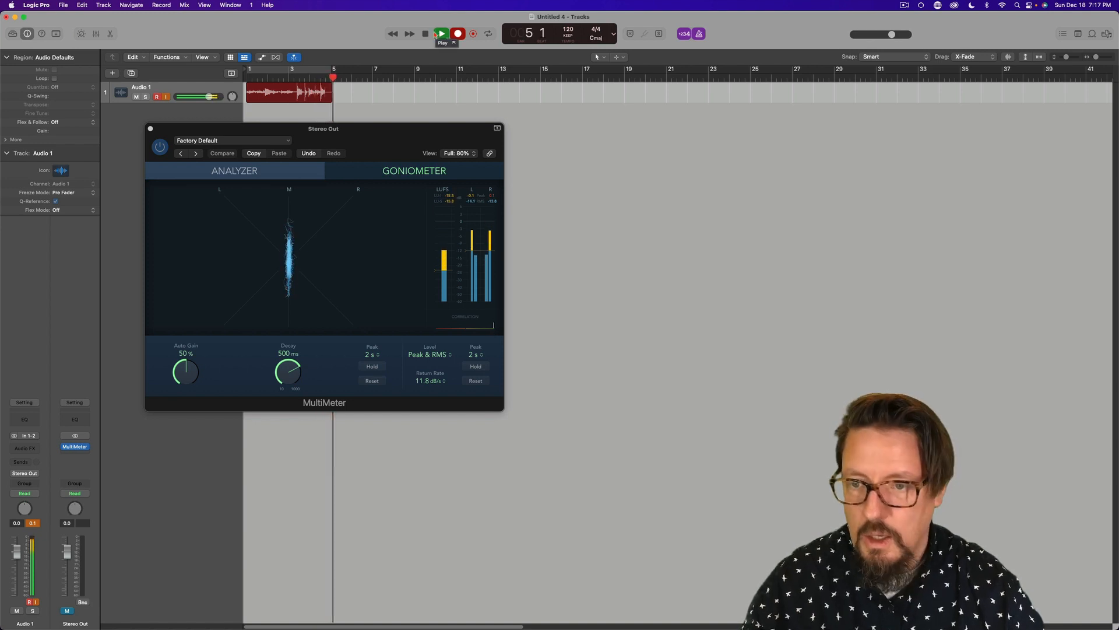
left_click(441, 34)
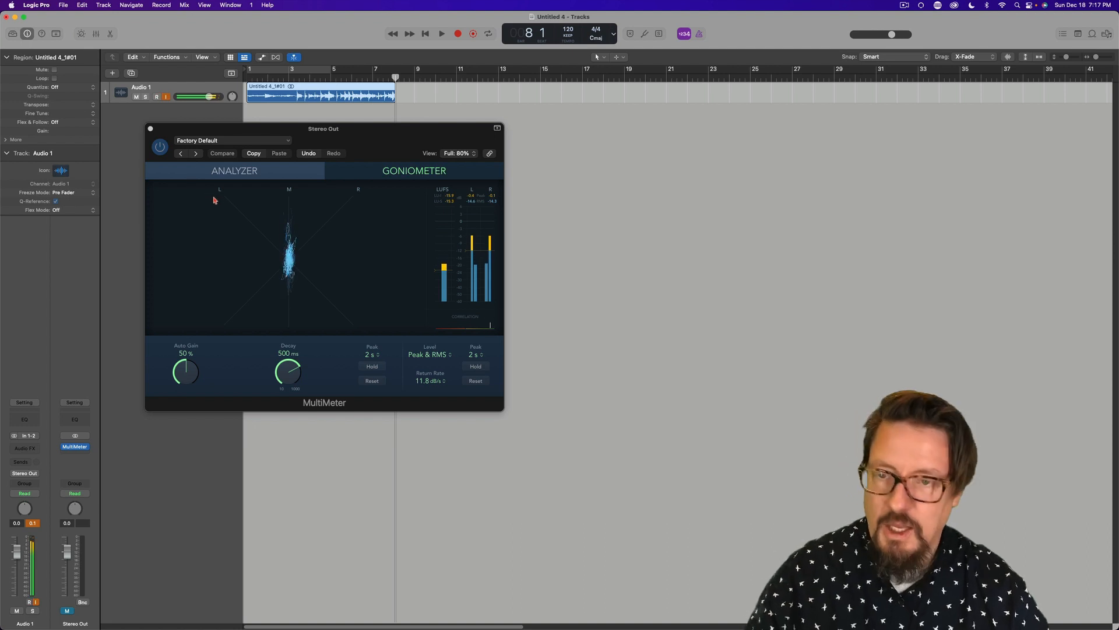
mouse_move(376, 149)
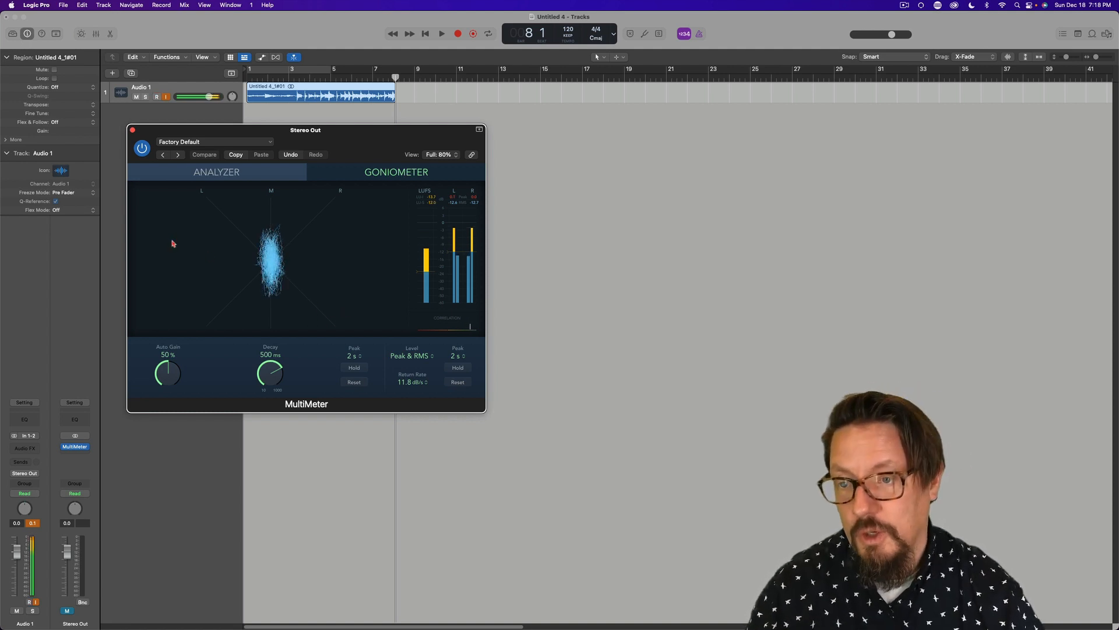
mouse_move(308, 142)
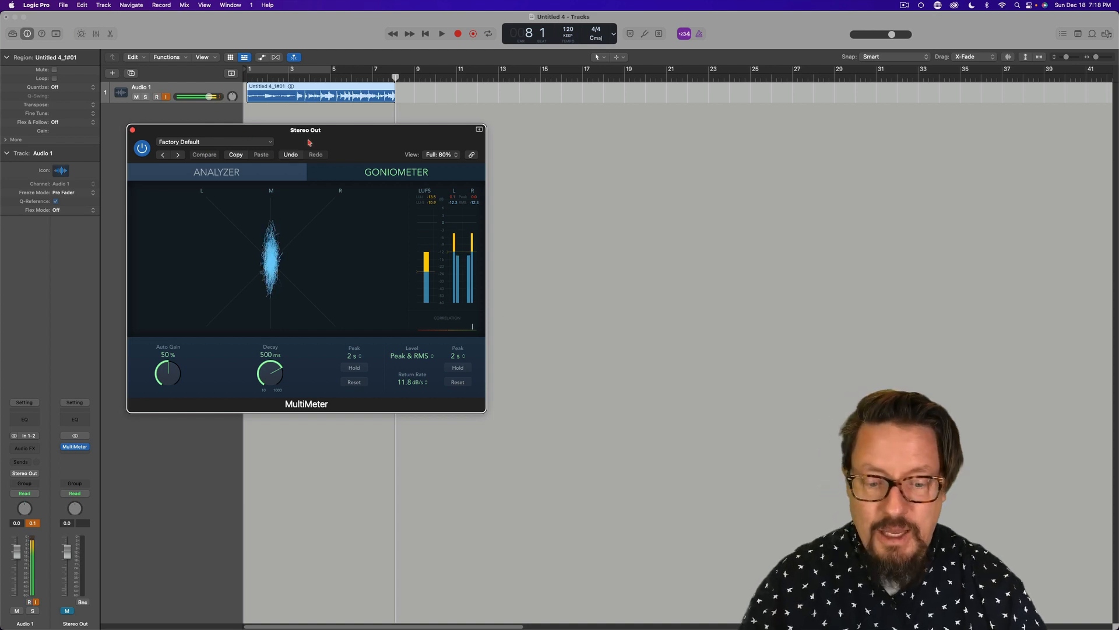